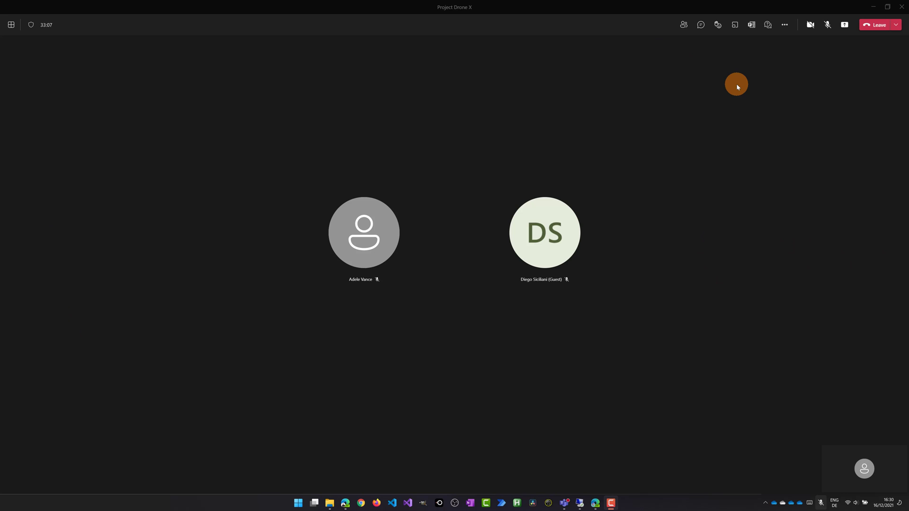
{"action": "mouse_move", "coordinate": [686, 108]}
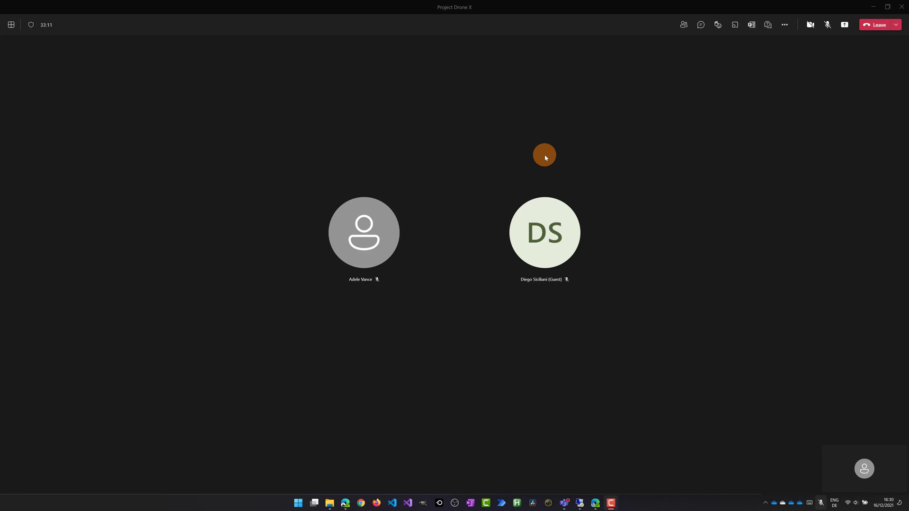
{"action": "mouse_move", "coordinate": [548, 152]}
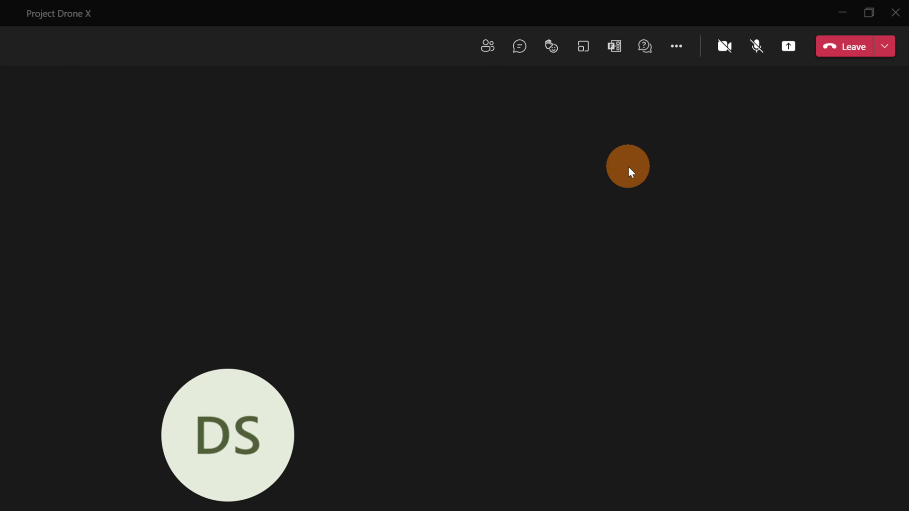
Step: Bring up the Share content panel in the Project Drone X meeting toolbar
{"action": "left_click", "coordinate": [787, 46]}
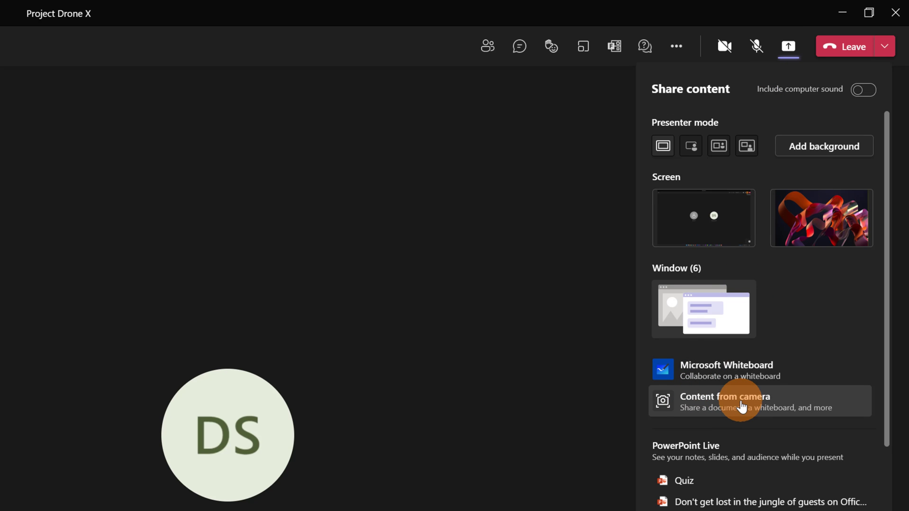
Step: Choose Content from camera and select Document as the content type
{"action": "left_click", "coordinate": [724, 401]}
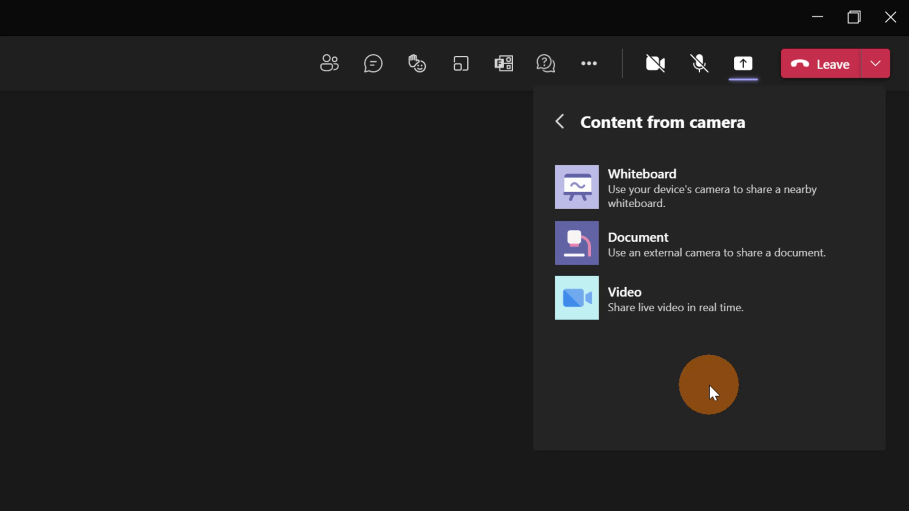
{"action": "mouse_move", "coordinate": [716, 242]}
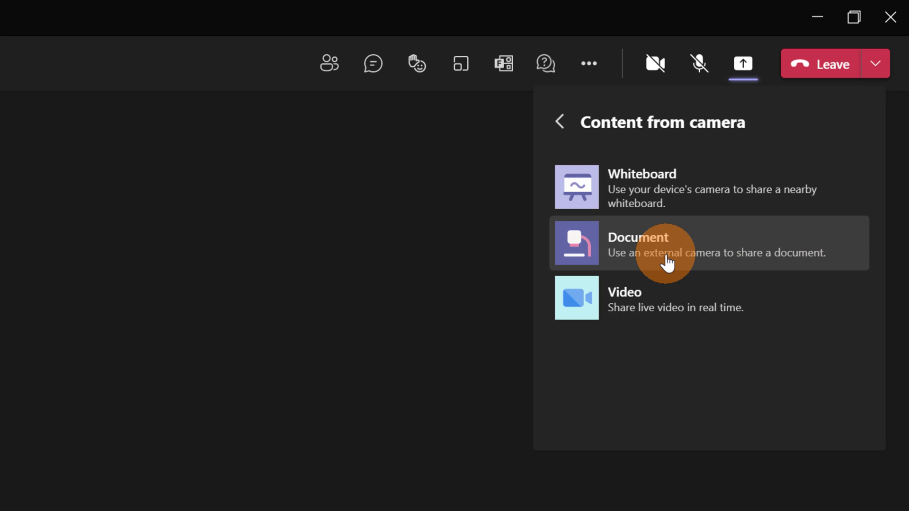
{"action": "left_click", "coordinate": [666, 244]}
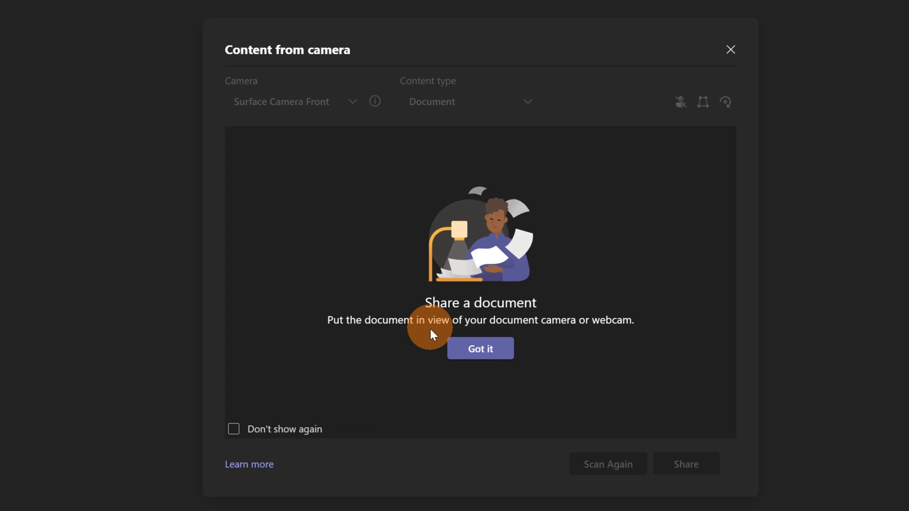
{"action": "mouse_move", "coordinate": [567, 329]}
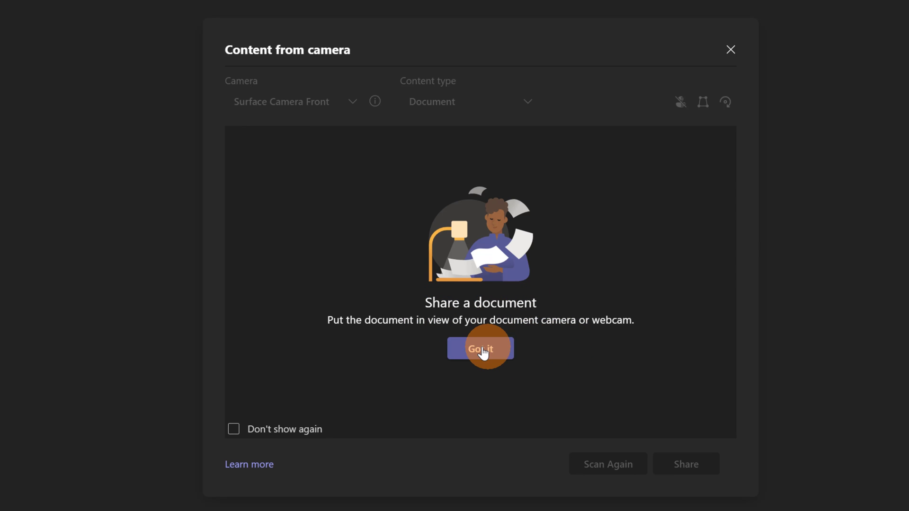
Step: Dismiss the Share a document intro with Got it so the camera preview starts
{"action": "left_click", "coordinate": [480, 349]}
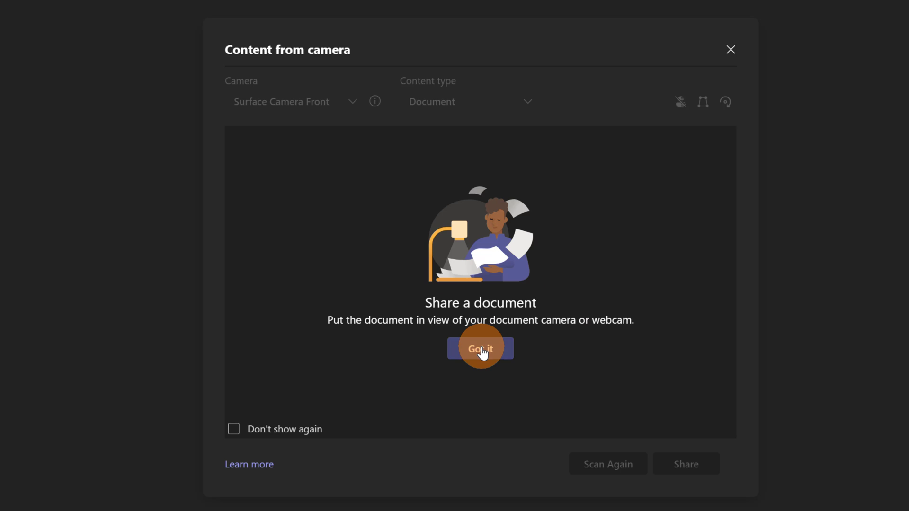
{"action": "left_click", "coordinate": [480, 348]}
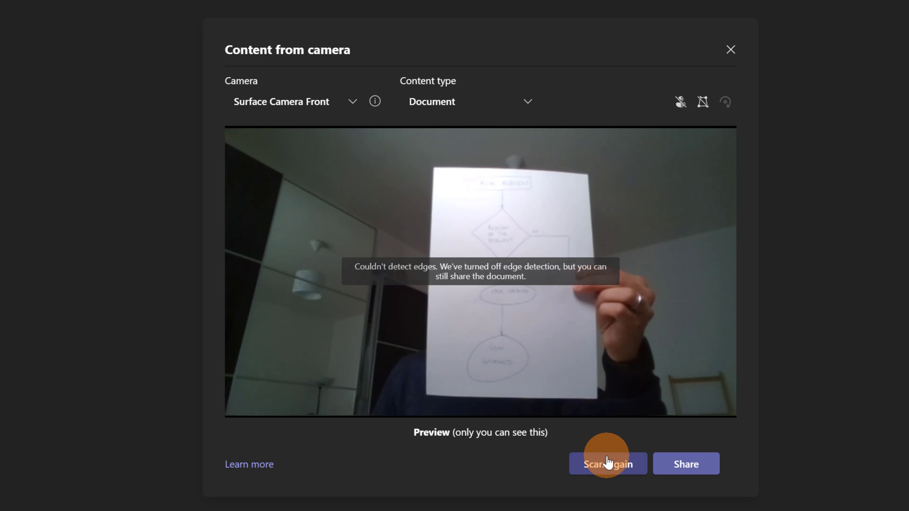
Step: Scan the held-up flowchart again and share it with the meeting
{"action": "left_click", "coordinate": [607, 464]}
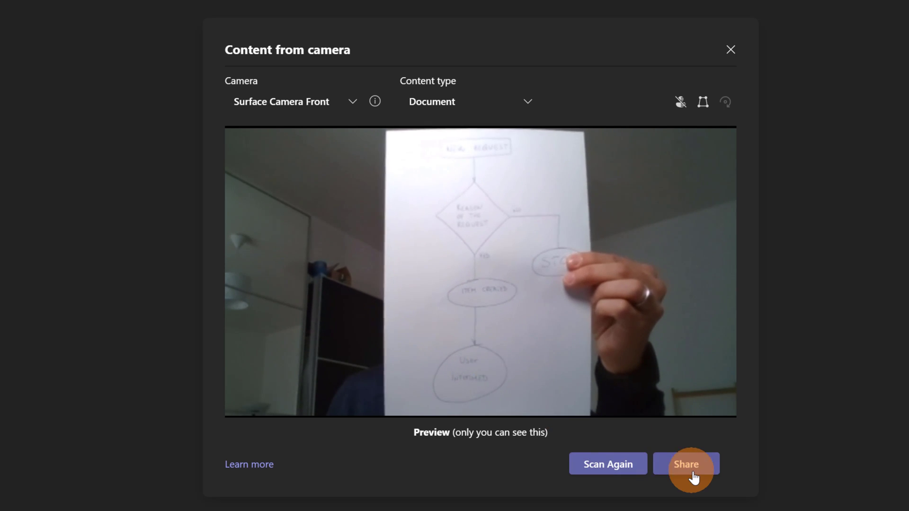
{"action": "left_click", "coordinate": [686, 464]}
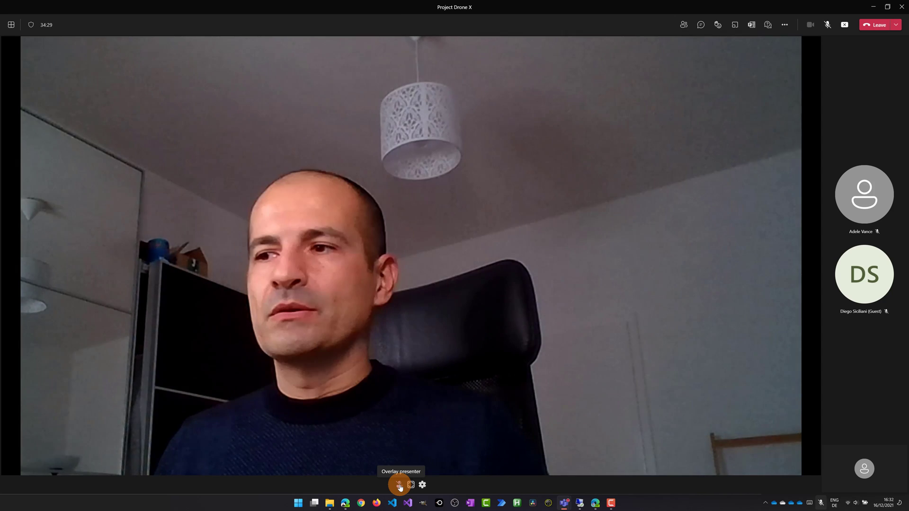
Step: Enable Overlay presenter on the shared flowchart and take a Snapshot of it
{"action": "left_click", "coordinate": [399, 485]}
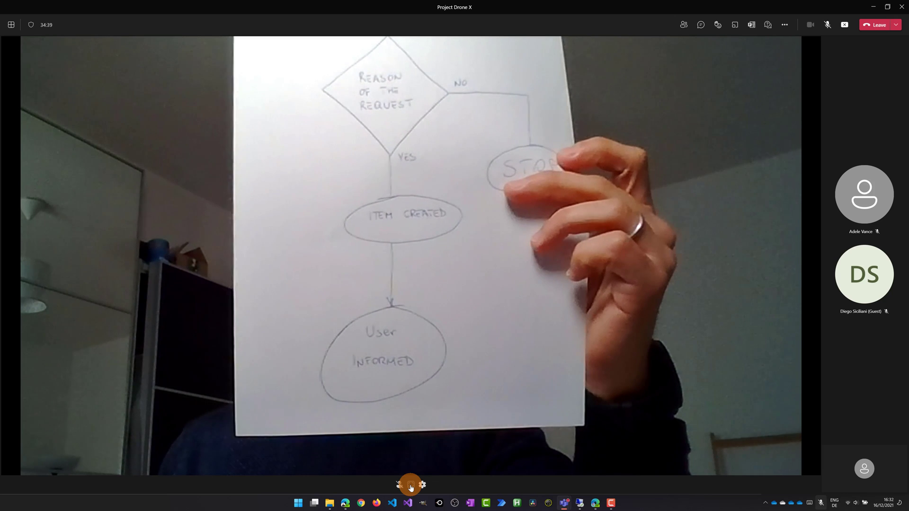
{"action": "mouse_move", "coordinate": [410, 485]}
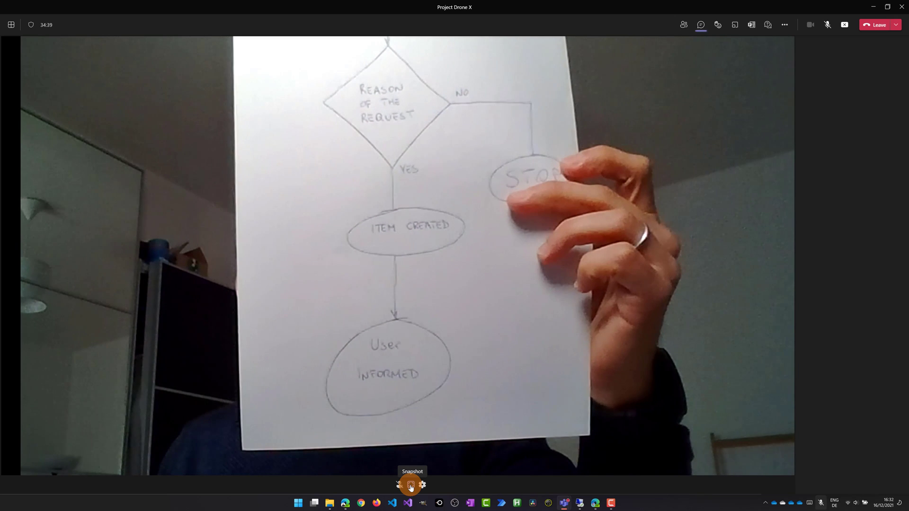
{"action": "left_click", "coordinate": [412, 485]}
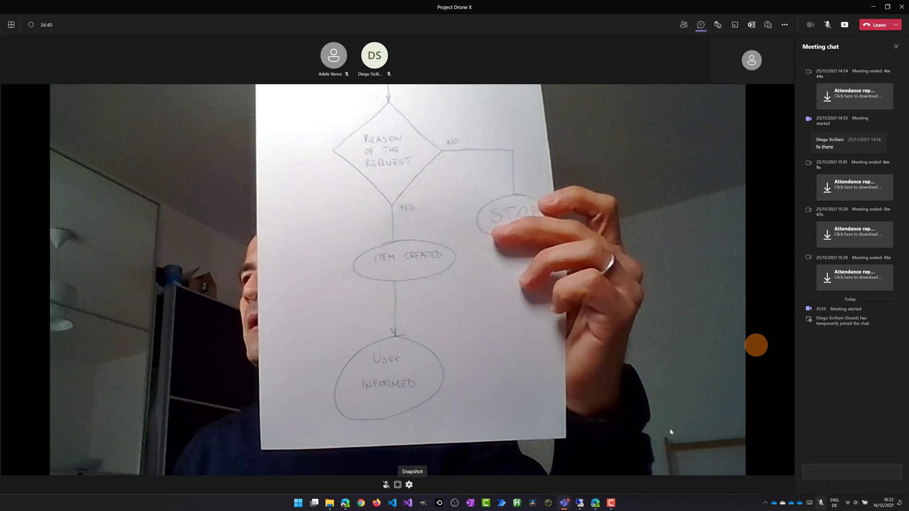
Step: With Meeting chat showing, reopen the Content from camera settings from the sharing toolbar
{"action": "left_click", "coordinate": [409, 485]}
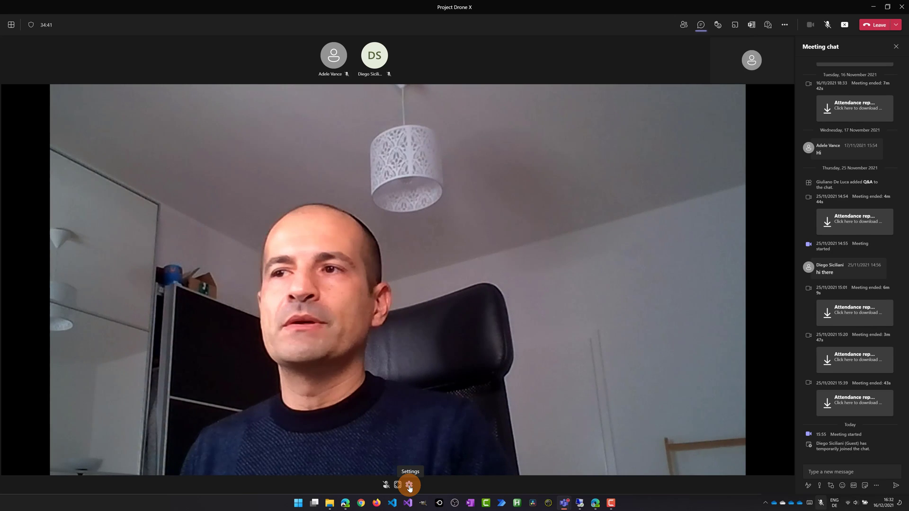
{"action": "left_click", "coordinate": [734, 25]}
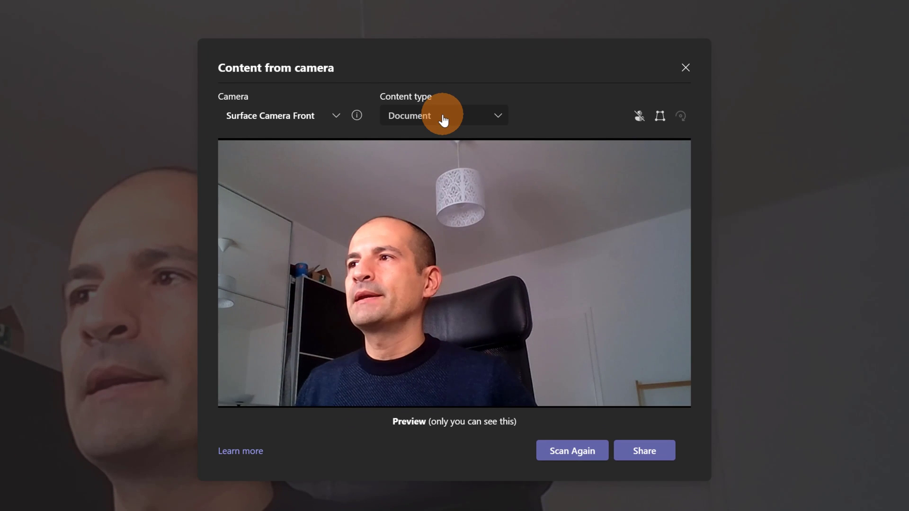
Step: Change the camera content type from Document to Video and share the live feed
{"action": "left_click", "coordinate": [443, 115]}
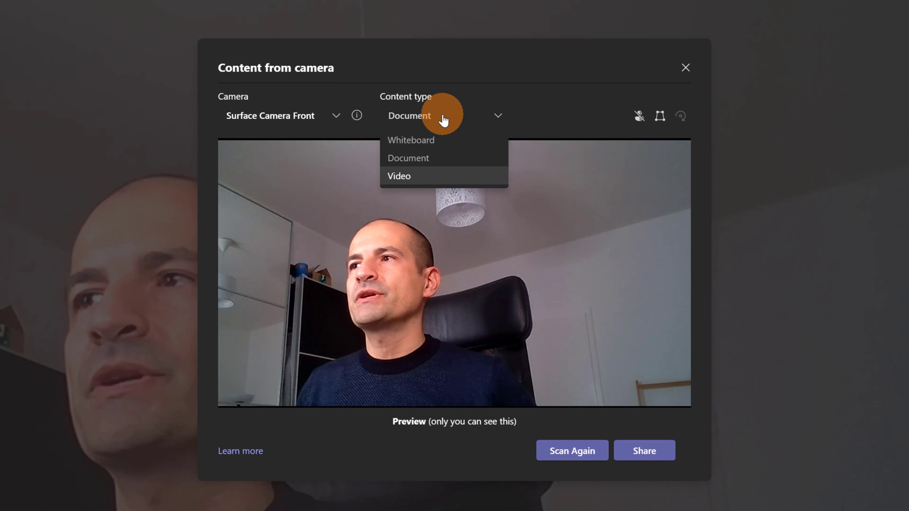
{"action": "left_click", "coordinate": [399, 176]}
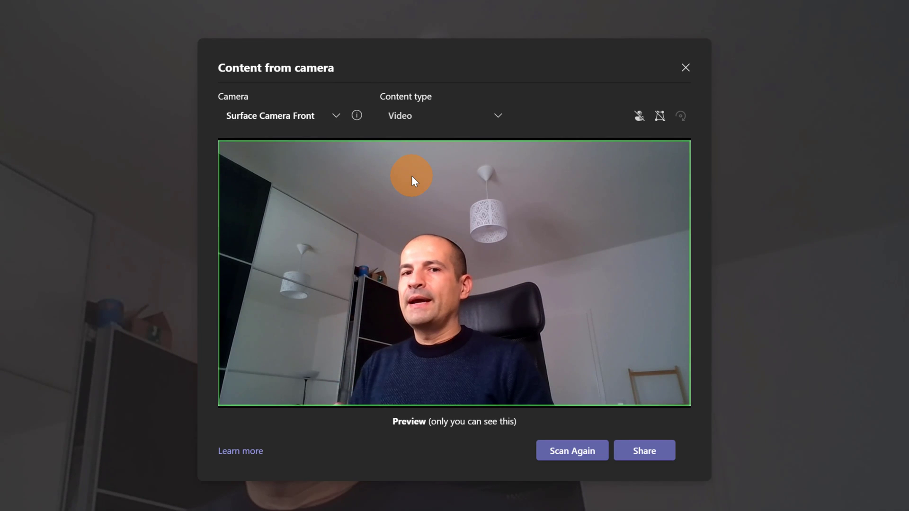
{"action": "mouse_move", "coordinate": [502, 284]}
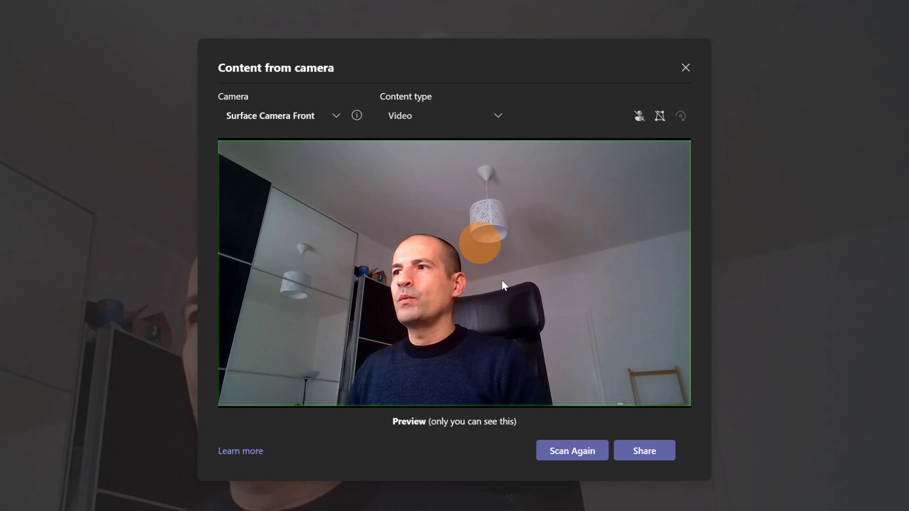
{"action": "left_click", "coordinate": [644, 451]}
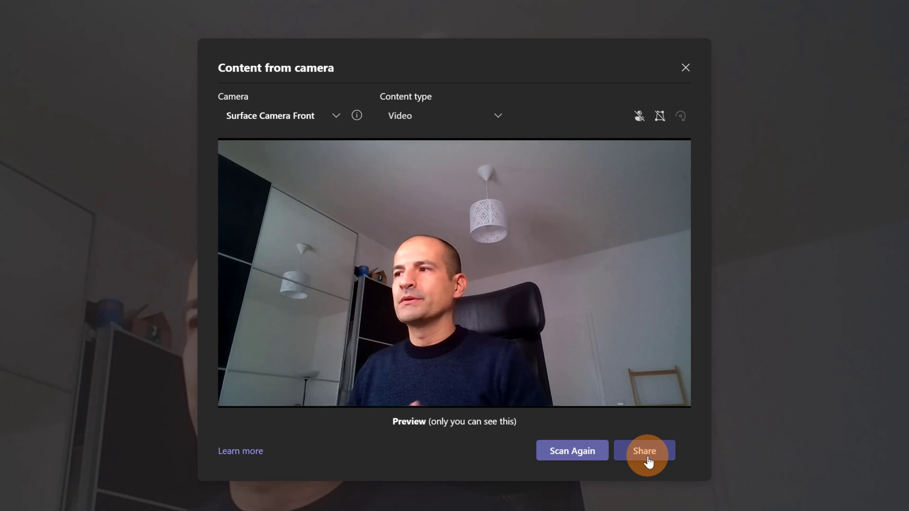
{"action": "left_click", "coordinate": [644, 451]}
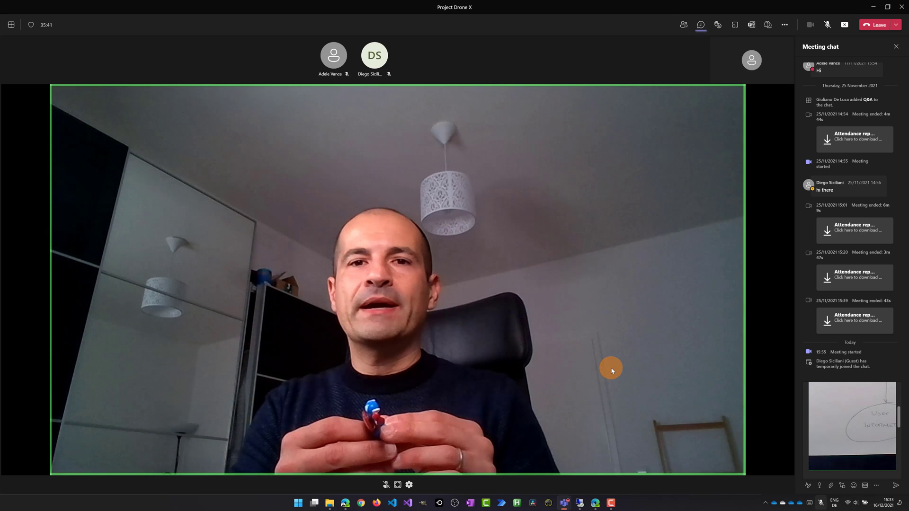